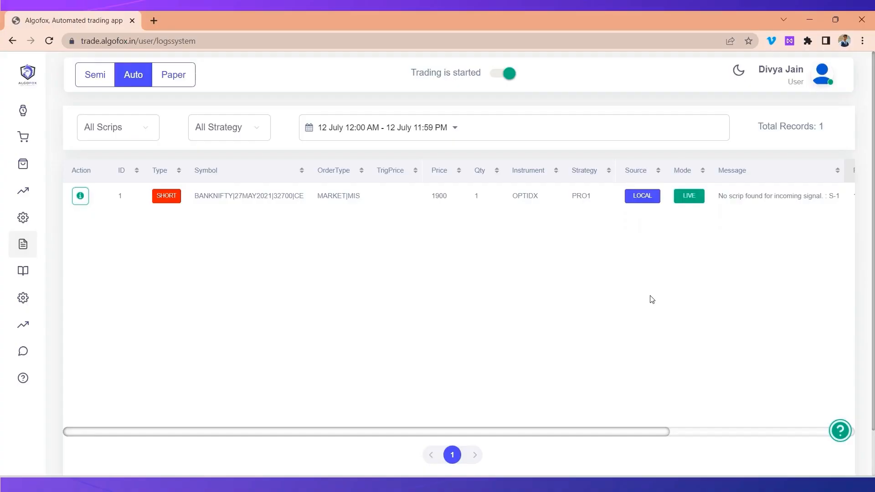
mouse_move(386, 254)
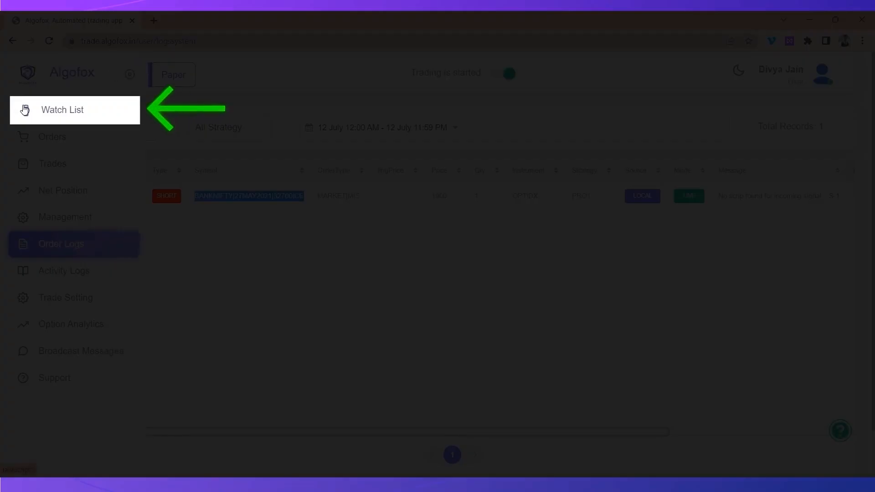
Step: Open the Watch List page and show the Watchlist (Stocks) tab holding the TCS entry
left_click(62, 109)
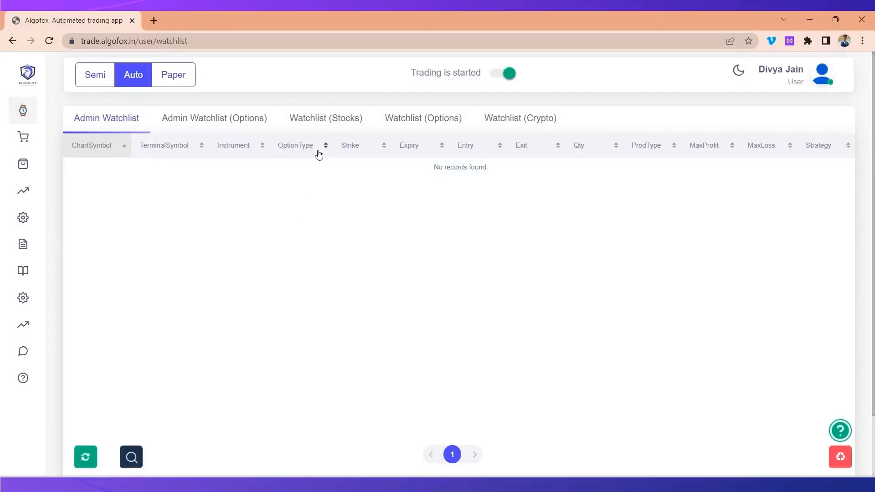
left_click(325, 118)
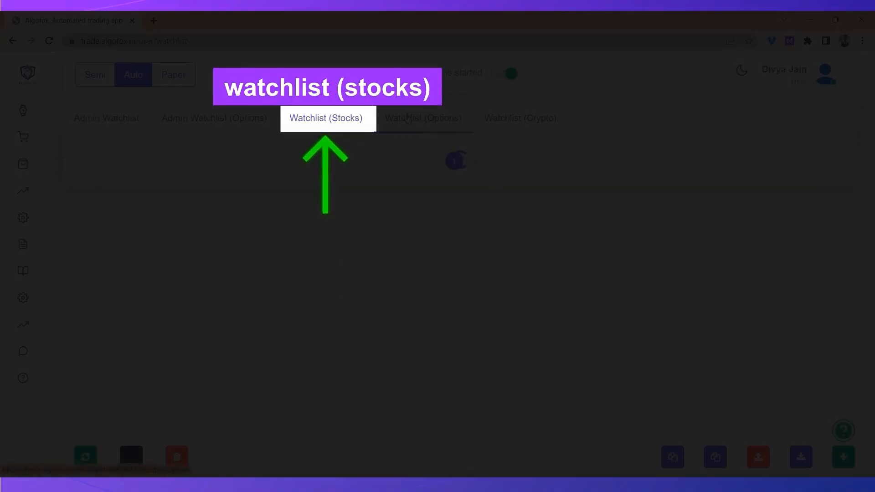
left_click(423, 118)
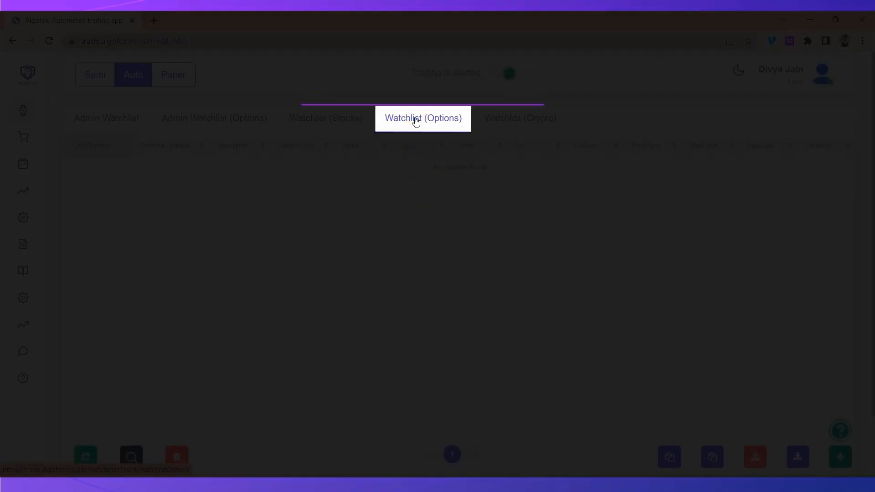
left_click(326, 117)
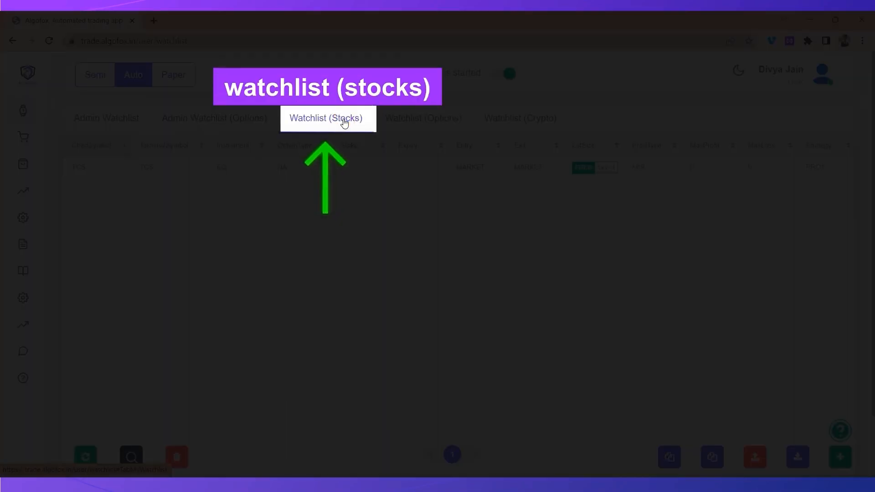
left_click(326, 118)
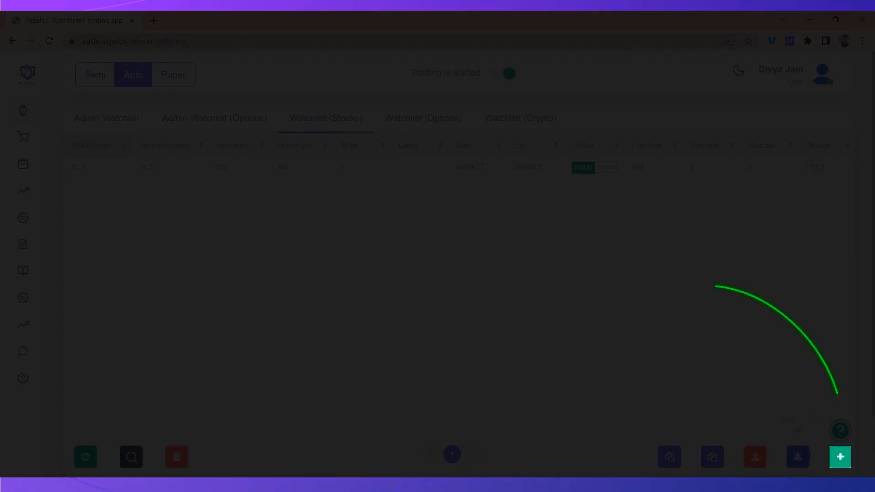
Step: Start a new stocks watchlist scrip using RELIANCE for TerminalSymbol and ChartSymbol
left_click(840, 457)
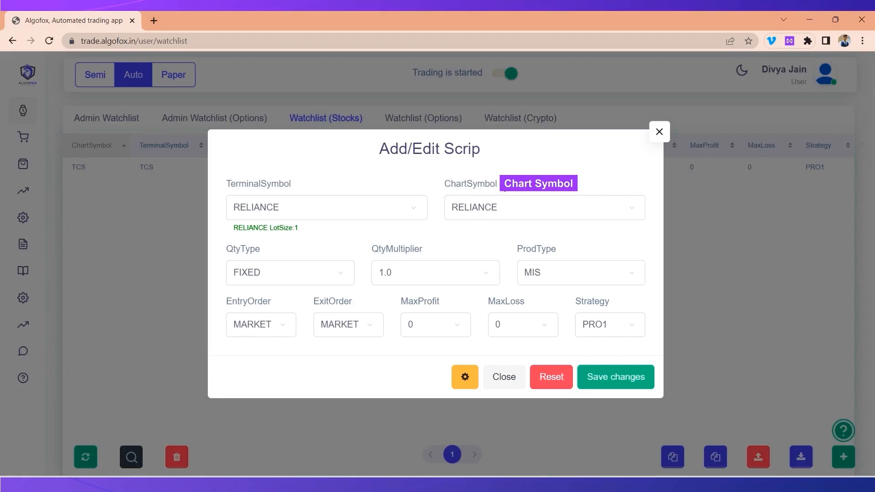
mouse_move(501, 187)
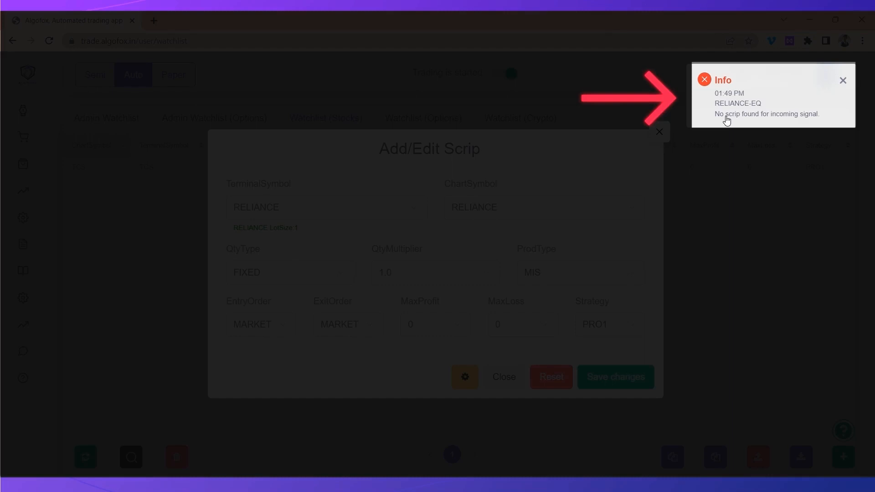
mouse_move(732, 116)
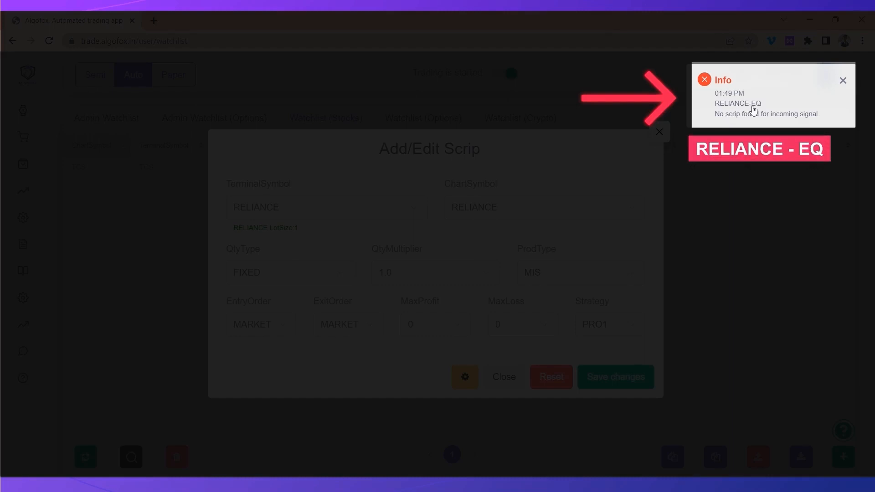
Step: Change ChartSymbol to RELIANCE-EQ, save the scrip, and switch to Paper mode
left_click(542, 207)
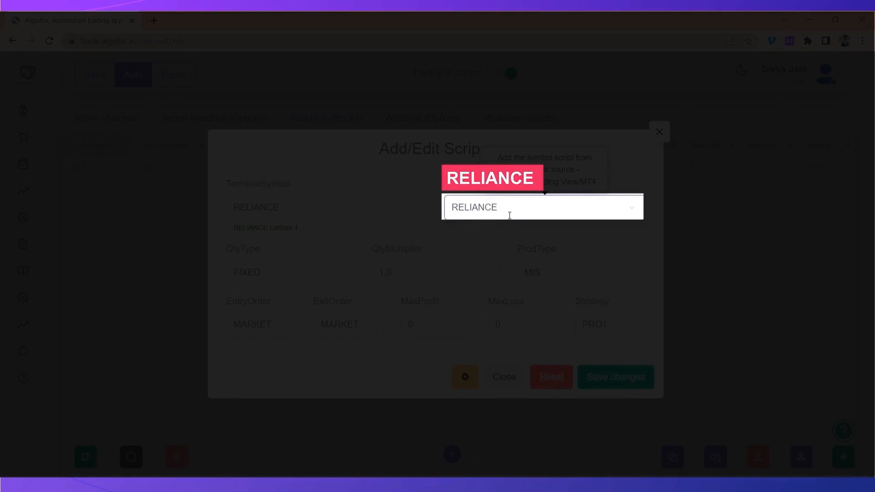
type("-EQ")
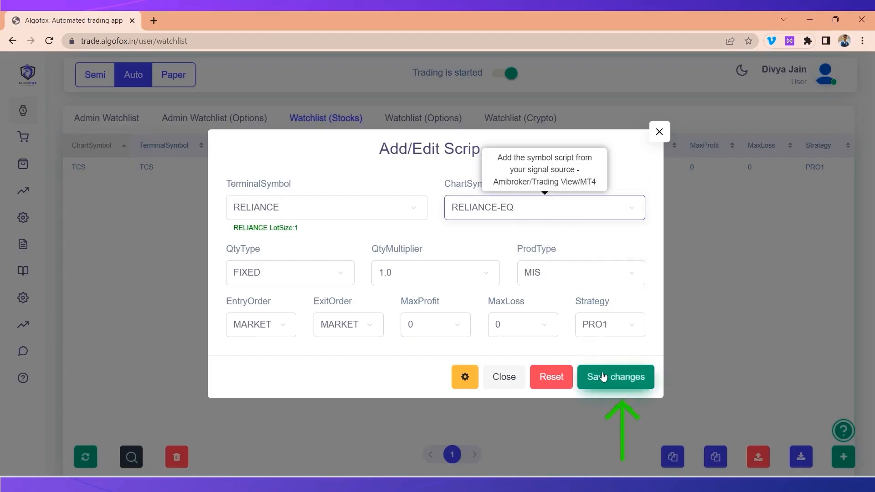
left_click(615, 377)
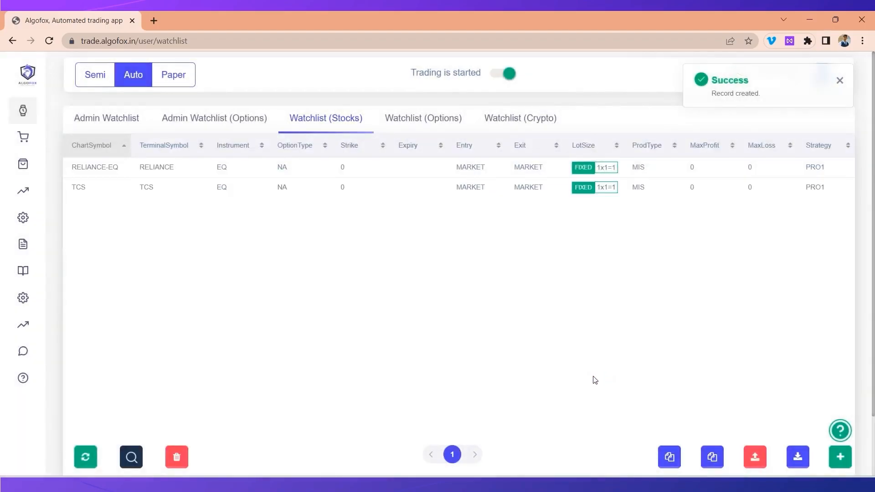
left_click(173, 75)
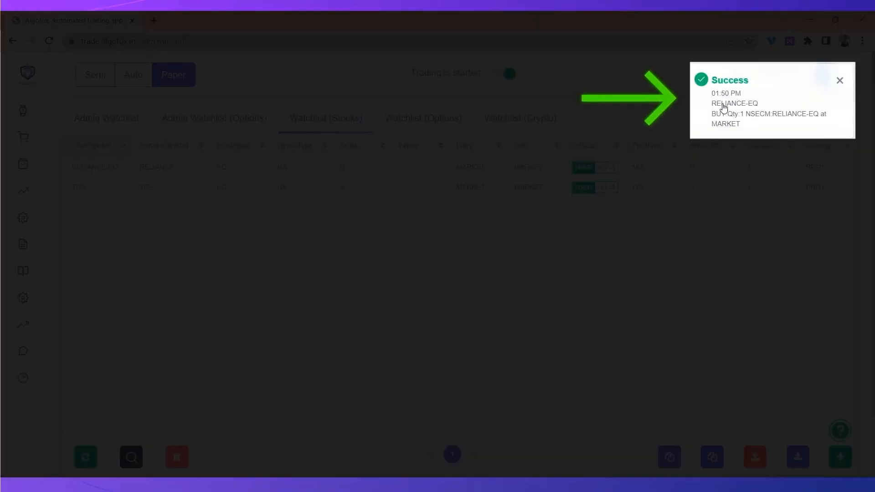
left_click(63, 244)
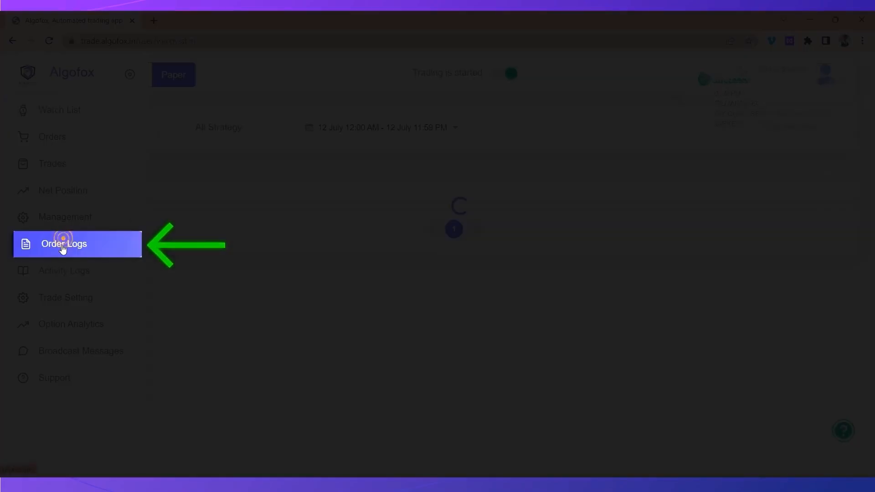
left_click(63, 244)
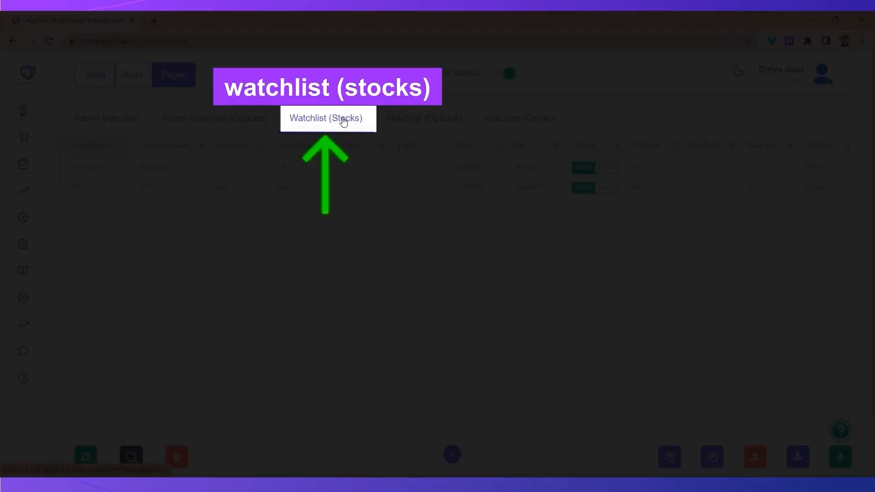
left_click(325, 118)
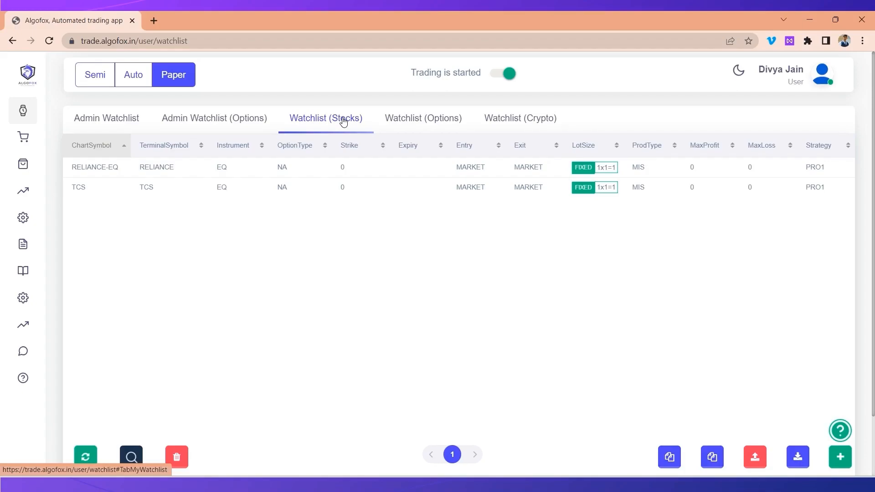
Step: Add the BANKNIFTY 27JUL FUTIDX contract with chart symbol BANKNIFTY to the watchlist
left_click(839, 457)
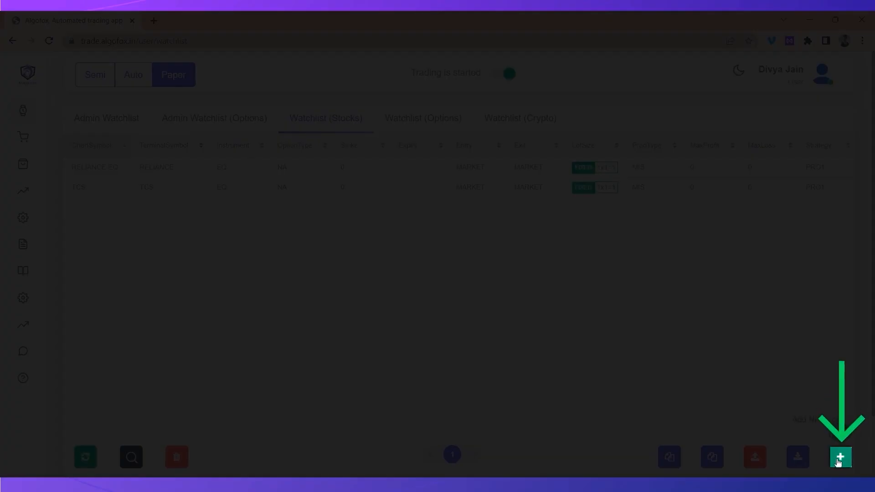
left_click(843, 457)
type("BANKNIFTY")
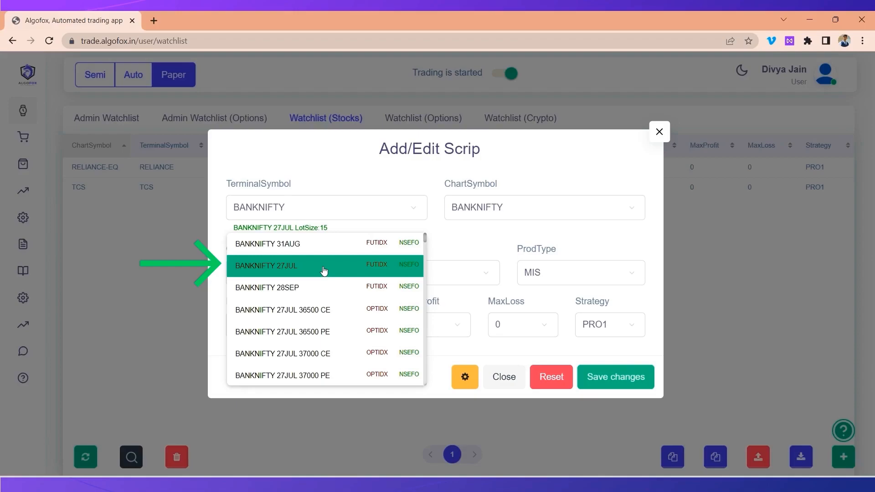
left_click(267, 265)
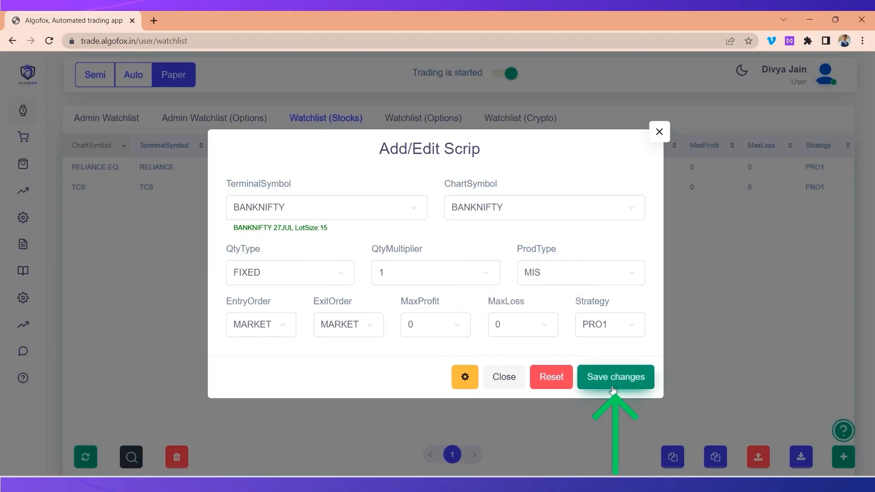
left_click(614, 377)
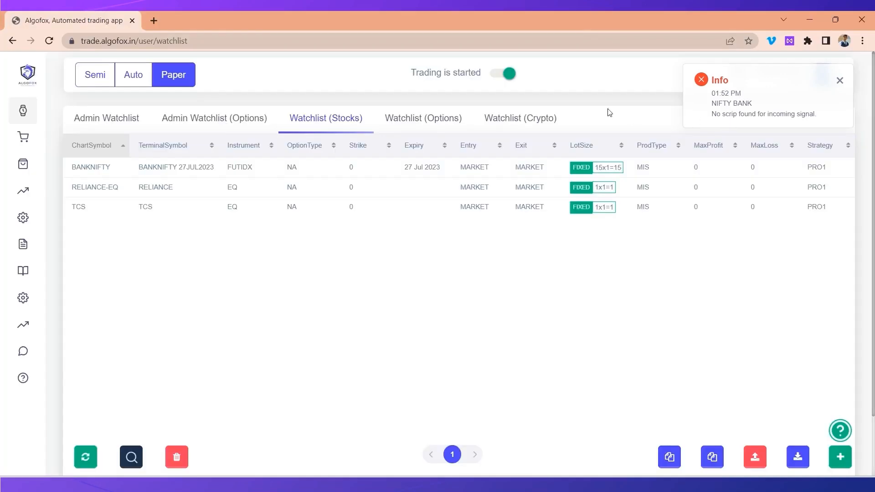
Step: Edit the BANKNIFTY 27JUL2023 futures row's ChartSymbol to NIFTY BANK and save
left_click(201, 166)
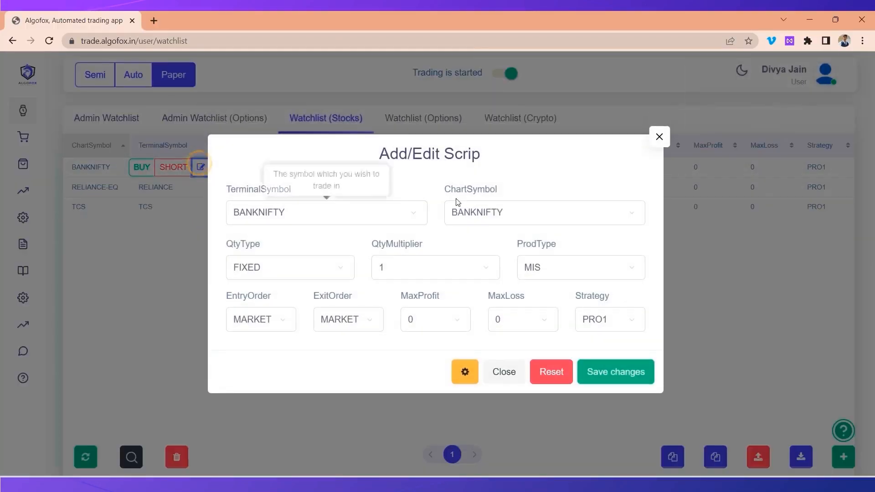
left_click(543, 212)
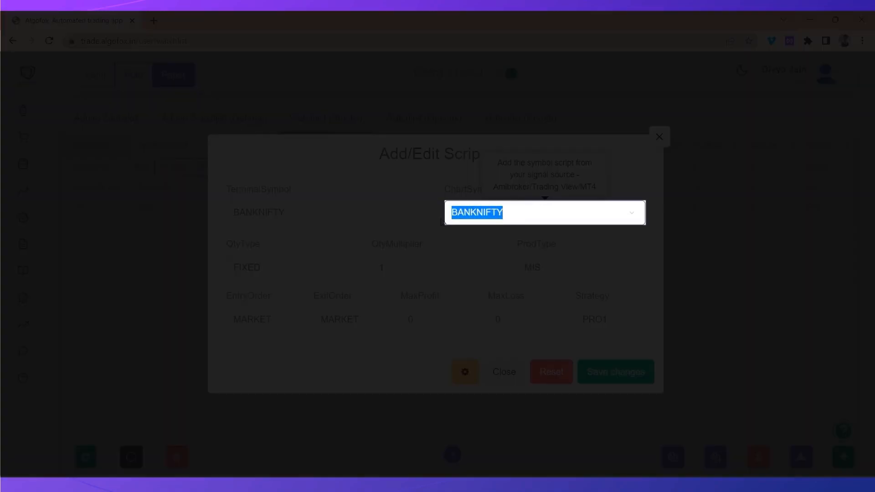
type("NIFTY BANK")
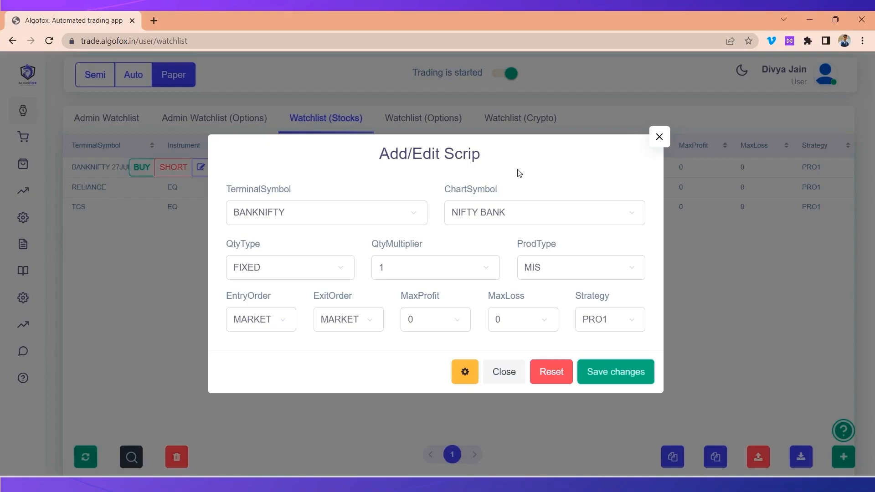
mouse_move(288, 192)
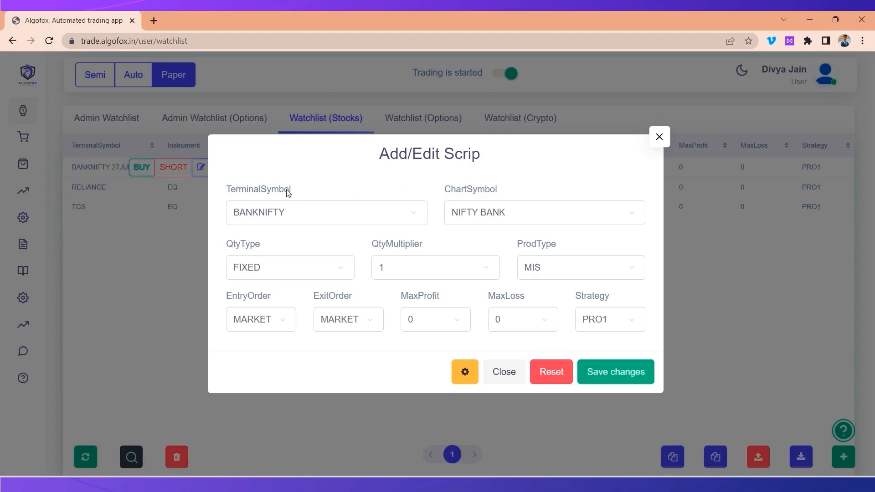
left_click(614, 372)
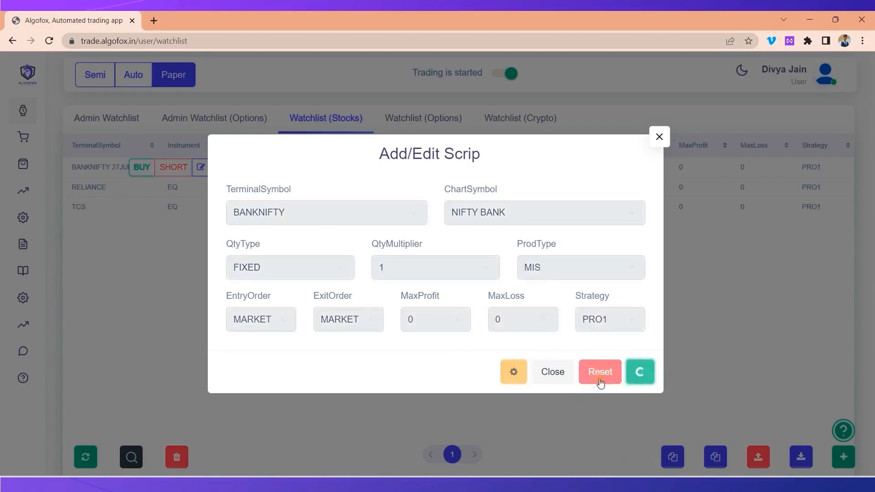
left_click(640, 372)
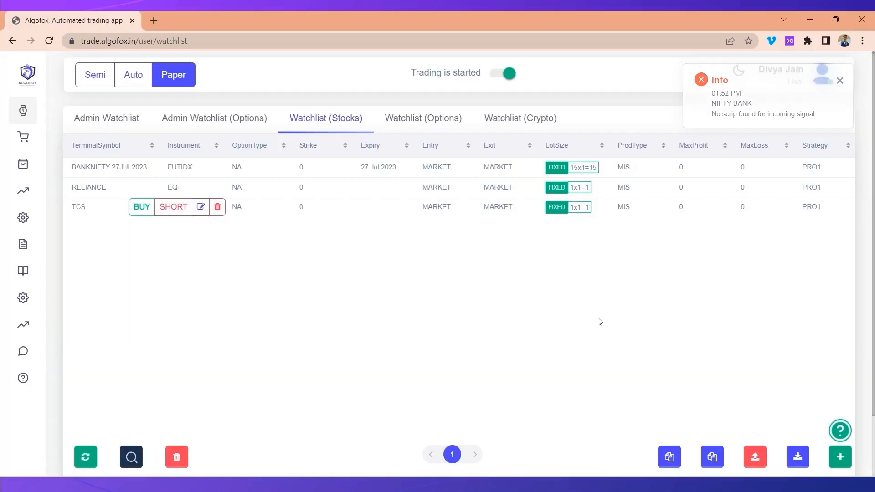
Step: Open Order Logs and select the 'no scrip found' message for the NIFTY BANK buys
left_click(840, 80)
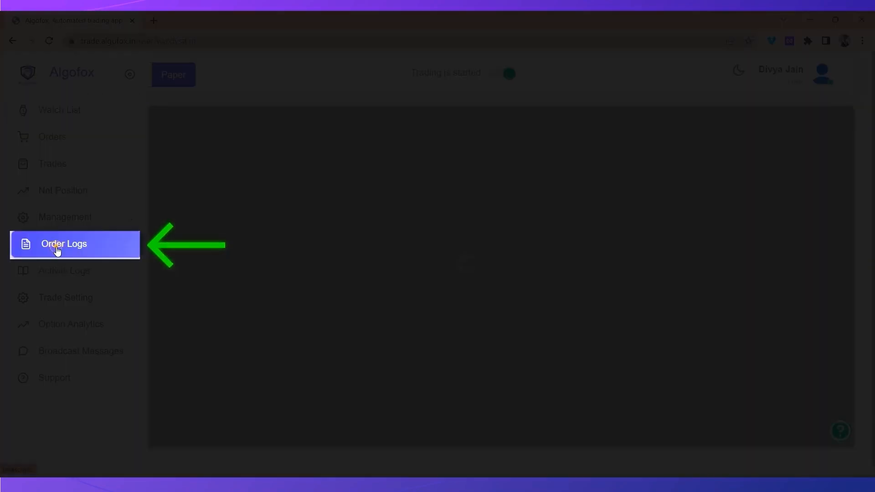
left_click(64, 244)
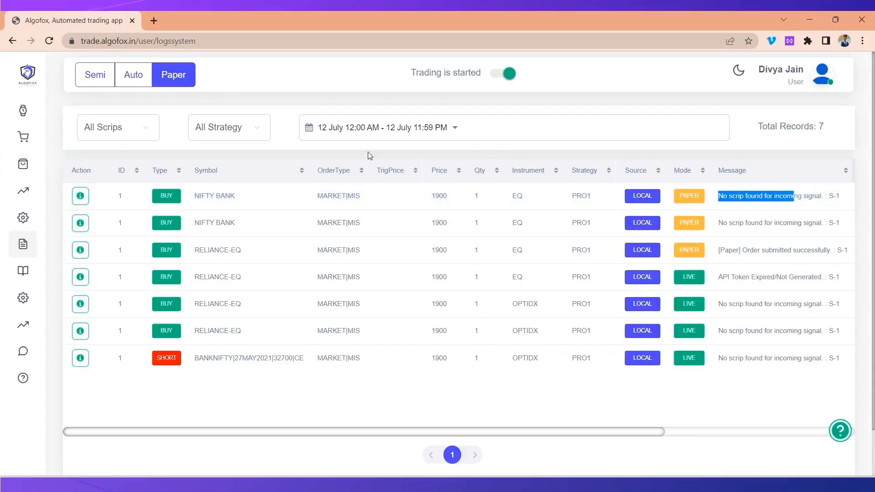
double_click(214, 196)
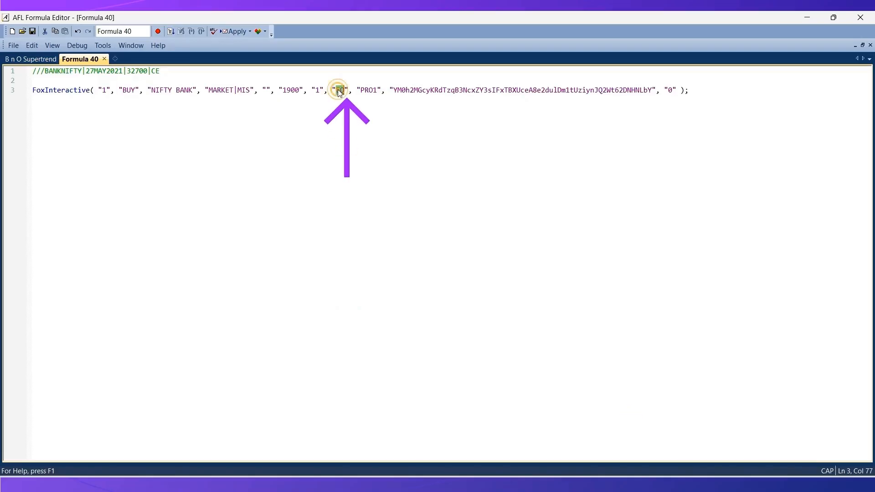
Step: Set the FoxInteractive instrument argument to FUTIDX, run it, and view Algofox Net Position
type("FUTI")
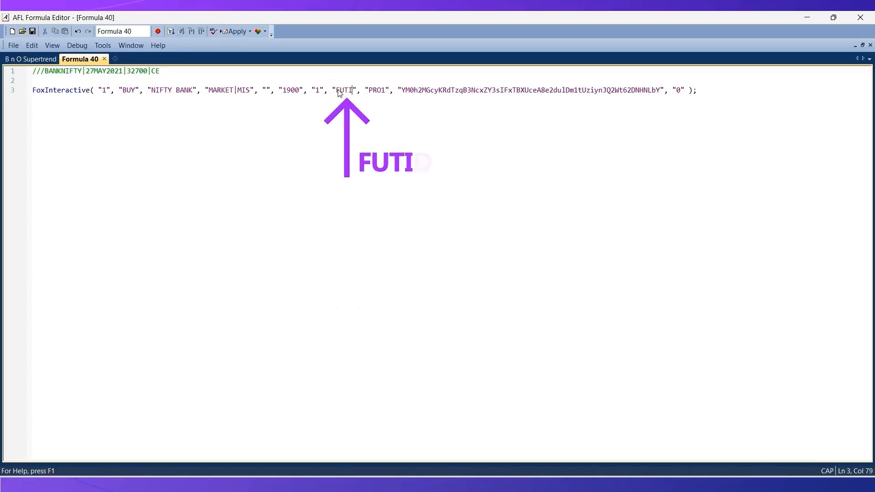
type("DX")
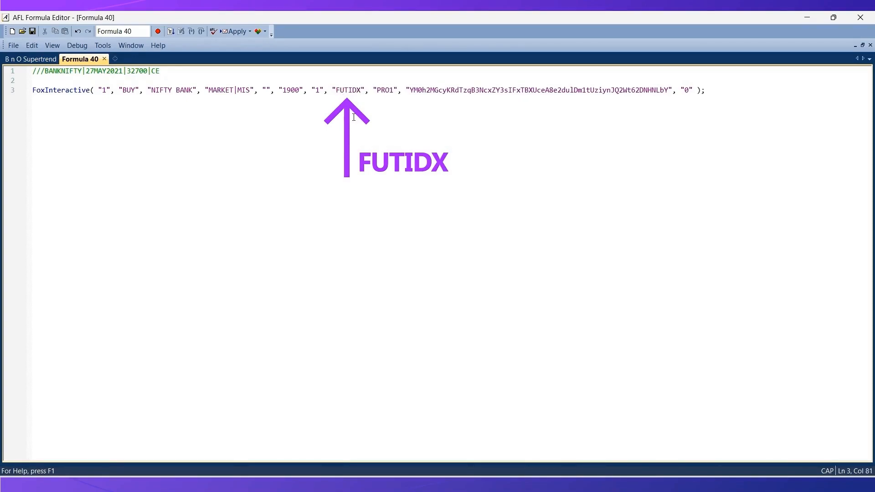
left_click(362, 89)
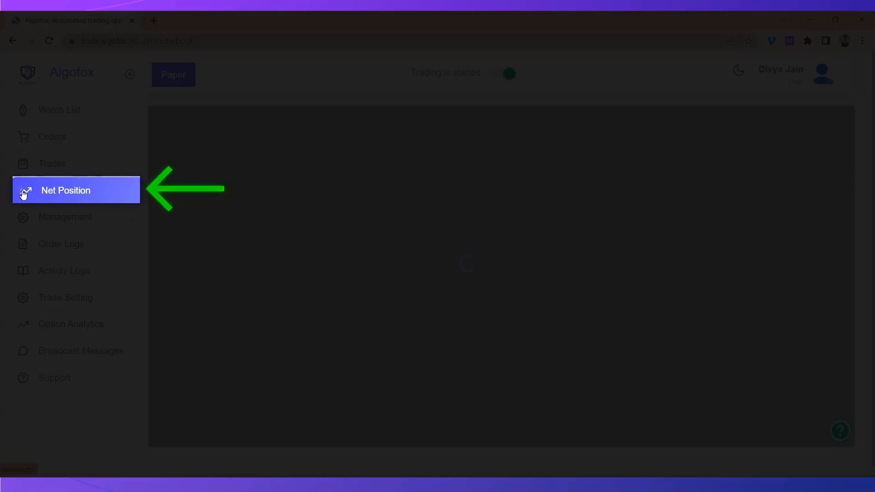
left_click(65, 191)
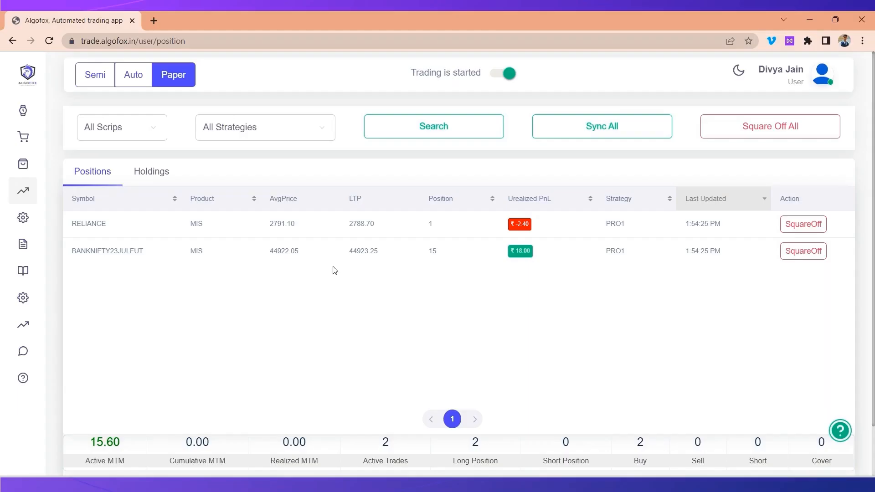